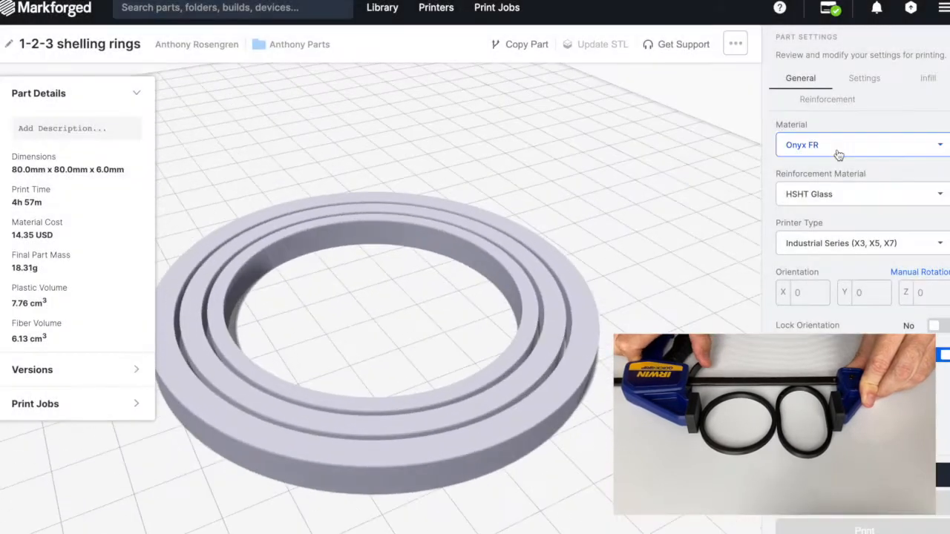
Choose Fiberglass as the reinforcement material for the Onyx shelling rings part and save
{"action": "left_click", "coordinate": [861, 194]}
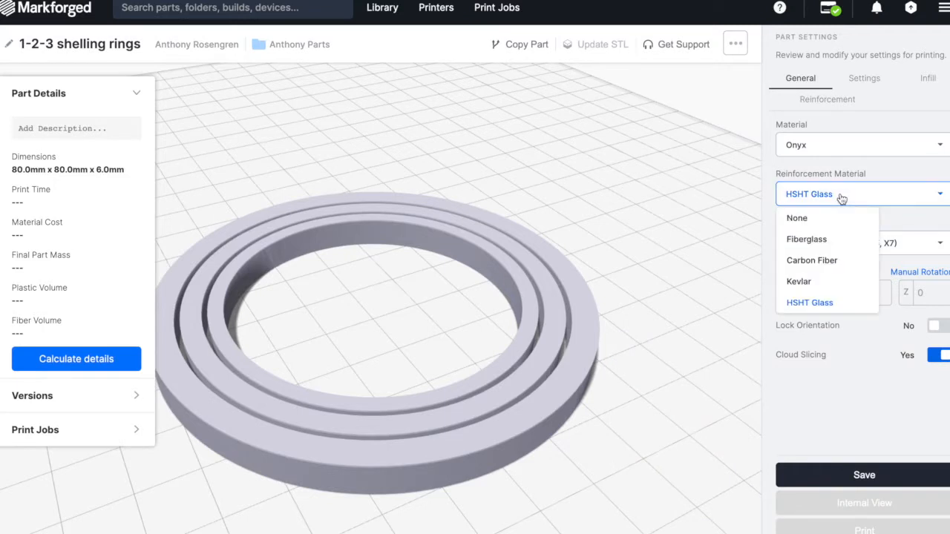
{"action": "left_click", "coordinate": [806, 239]}
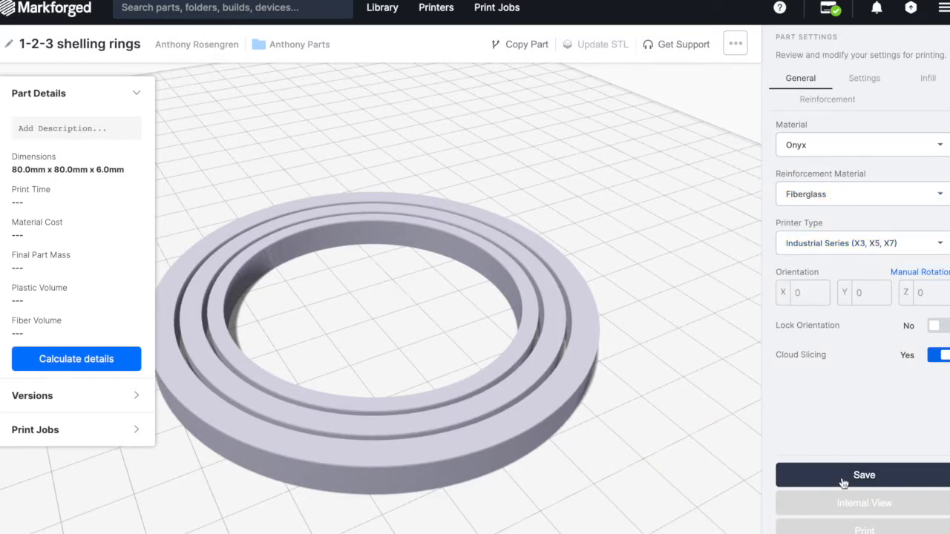
{"action": "left_click", "coordinate": [863, 475]}
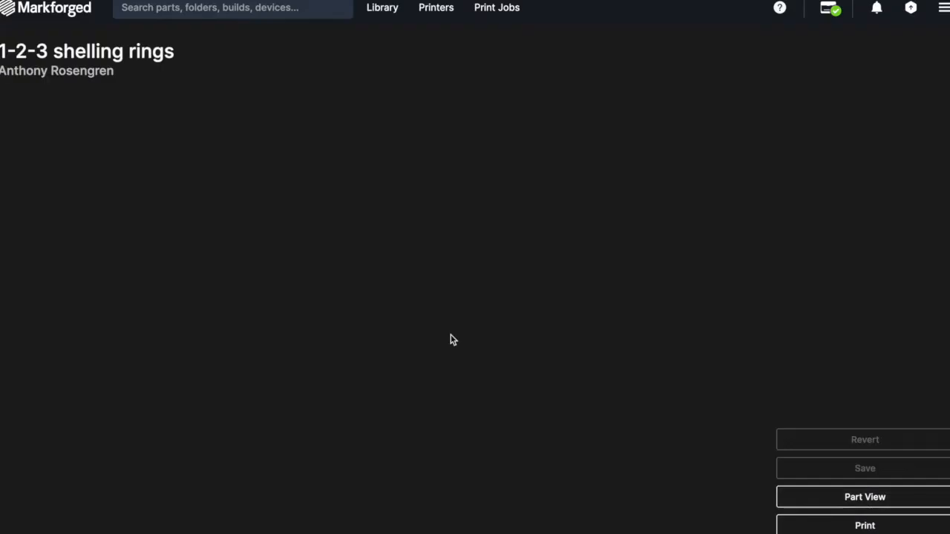